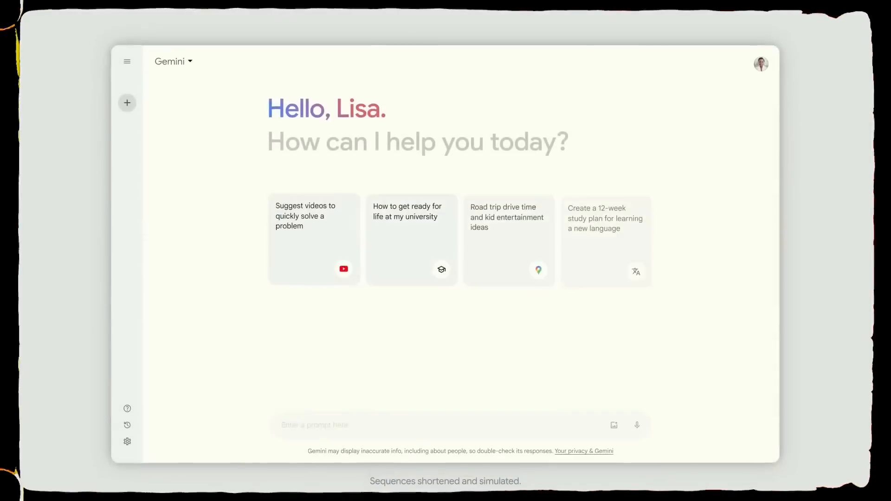
Show the model list with Gemini current and Gemini Advanced offered for upgrade
{"action": "left_click", "coordinate": [171, 61]}
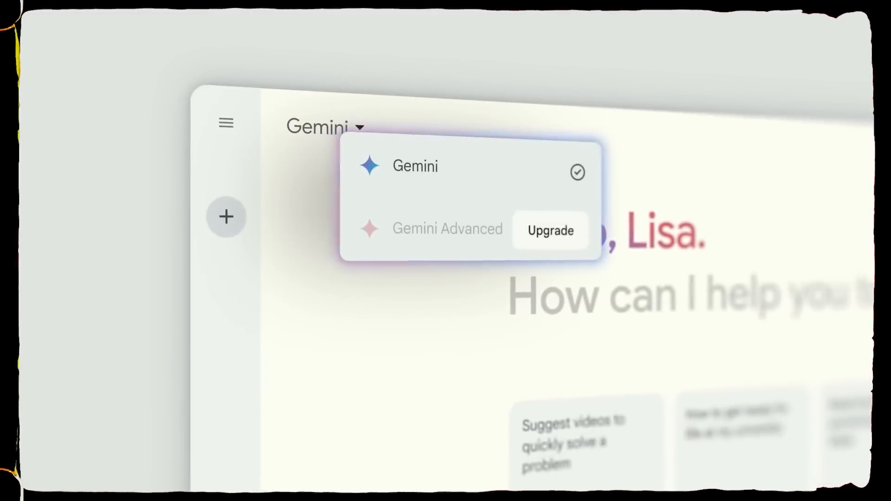